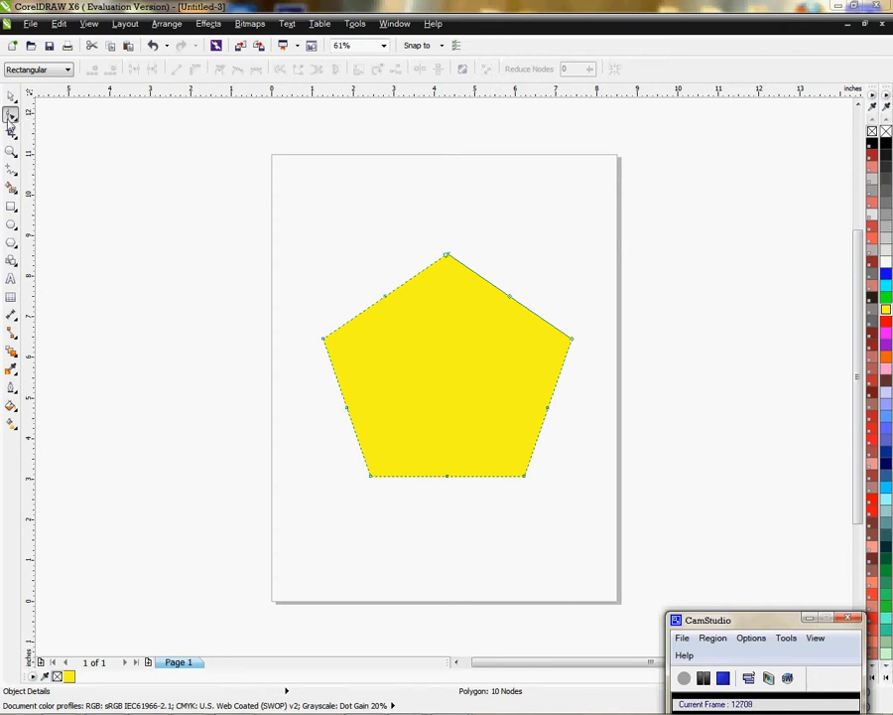
Bring up the Shape tool flyout of reshaping effects for the selected yellow pentagon.
{"action": "left_click", "coordinate": [12, 115]}
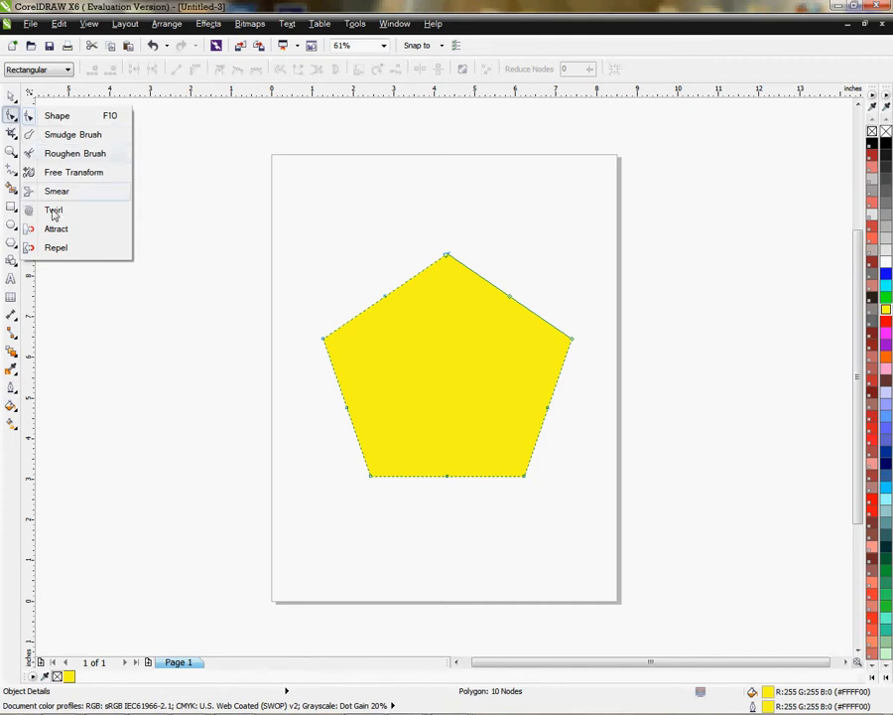
{"action": "mouse_move", "coordinate": [56, 246]}
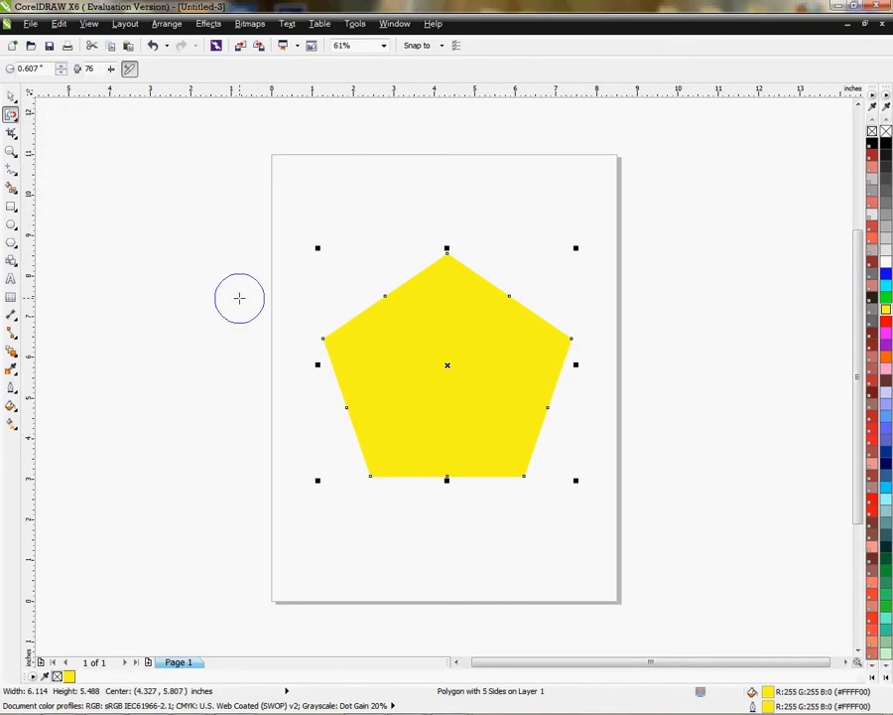
{"action": "mouse_move", "coordinate": [520, 376]}
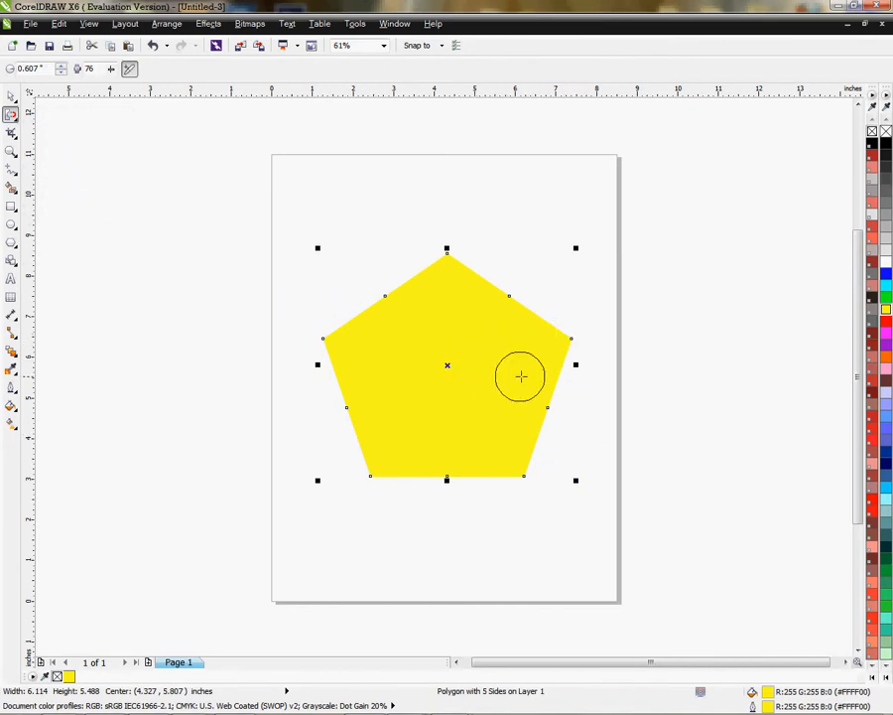
{"action": "mouse_move", "coordinate": [373, 388]}
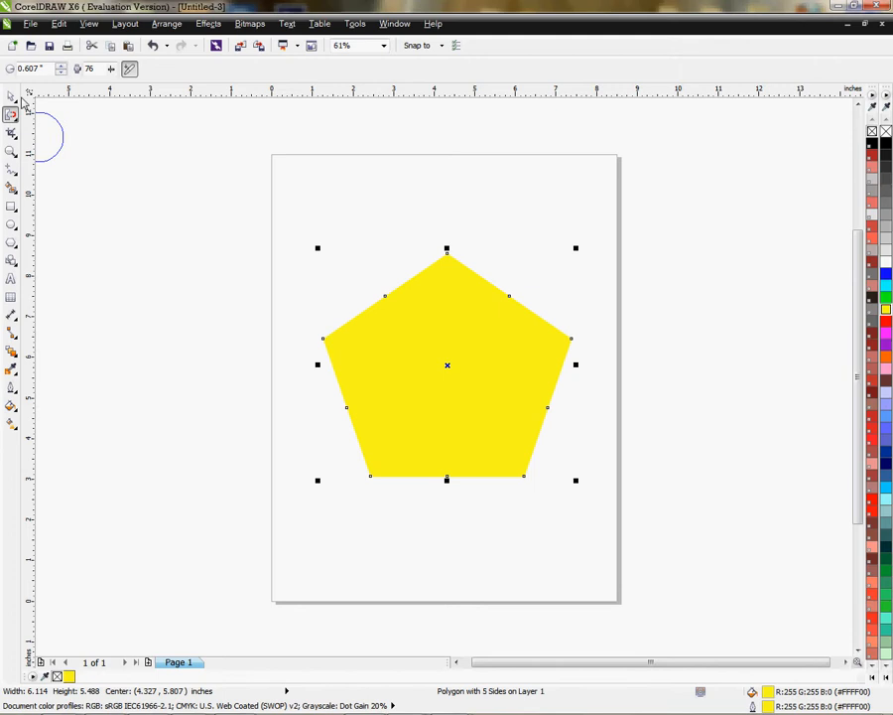
{"action": "left_click", "coordinate": [12, 95]}
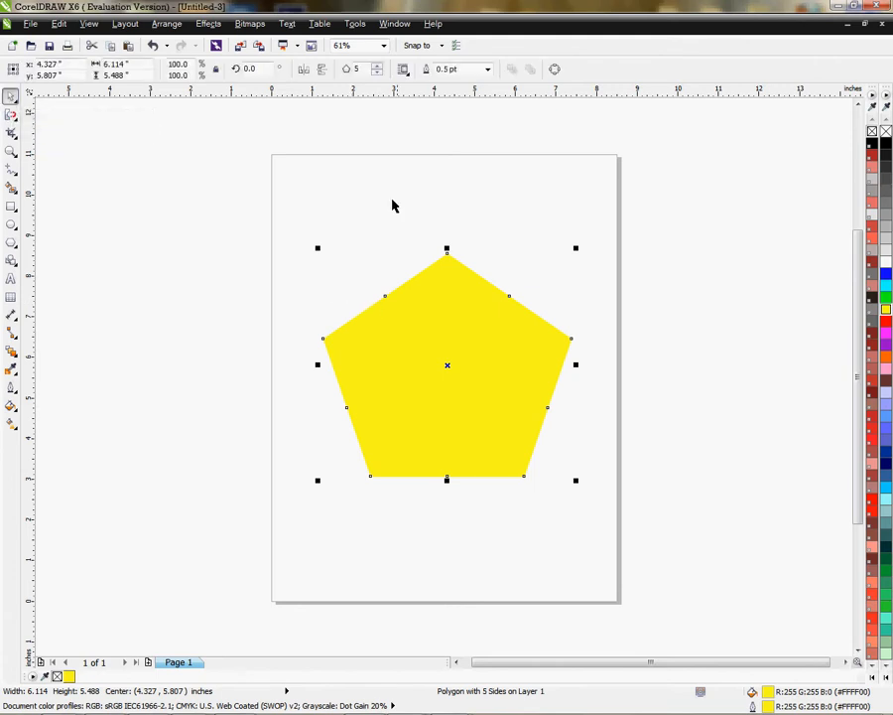
{"action": "mouse_move", "coordinate": [197, 139]}
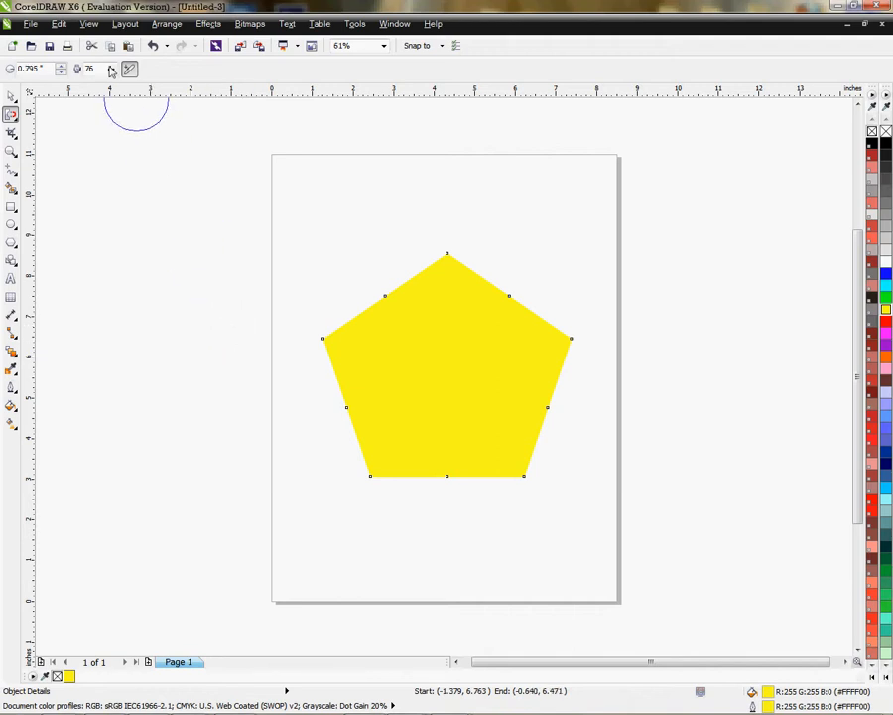
{"action": "mouse_move", "coordinate": [109, 68]}
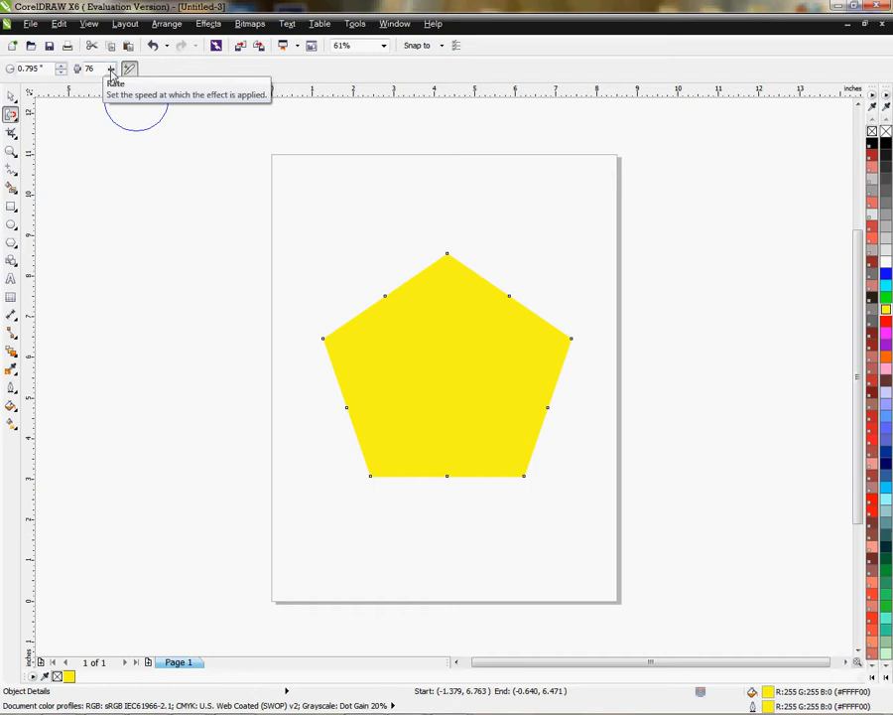
{"action": "mouse_move", "coordinate": [48, 76]}
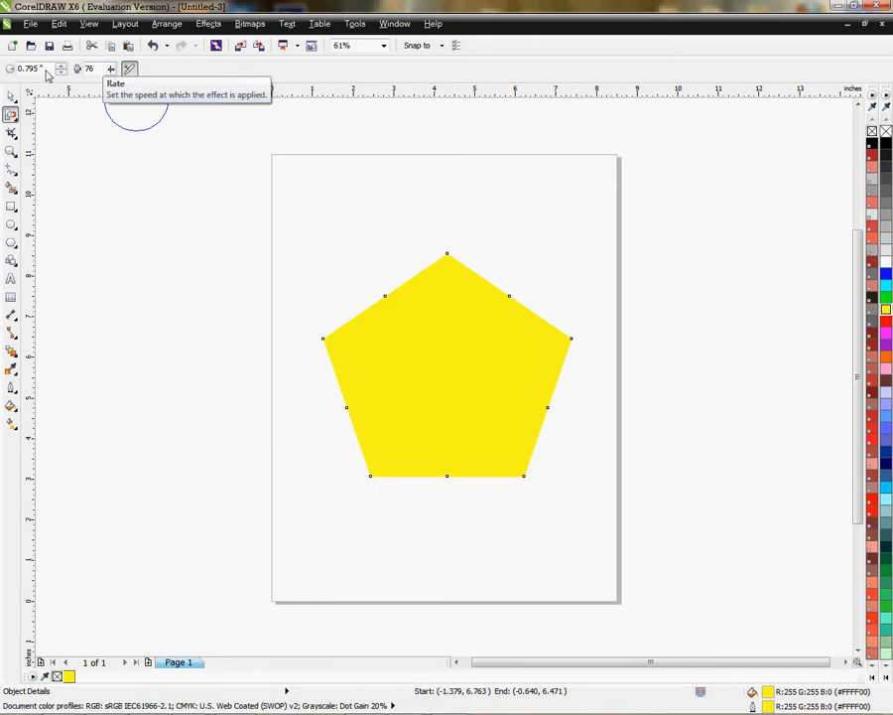
{"action": "mouse_move", "coordinate": [129, 67]}
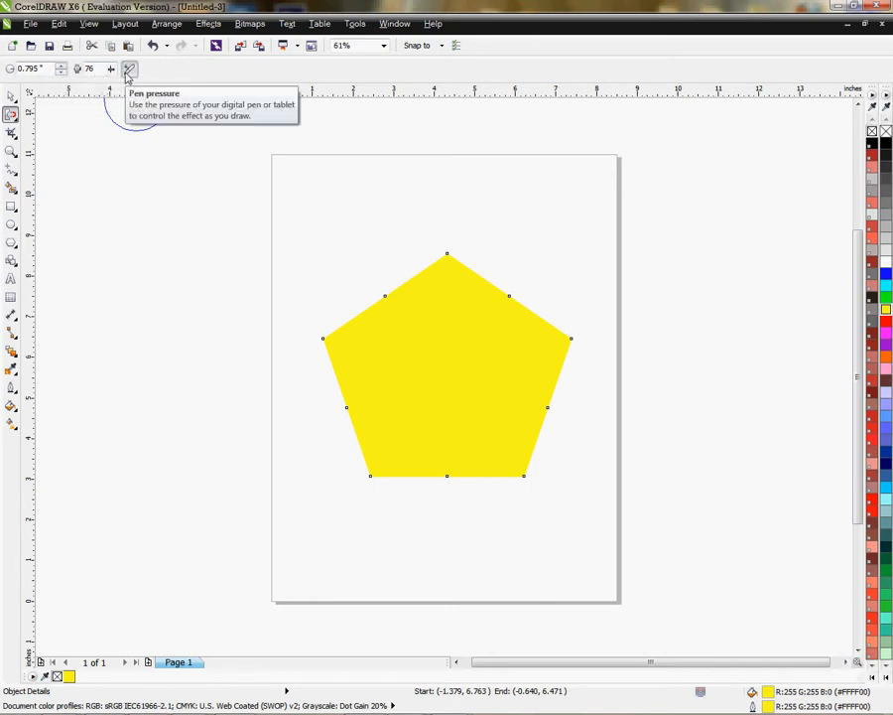
{"action": "mouse_move", "coordinate": [346, 440]}
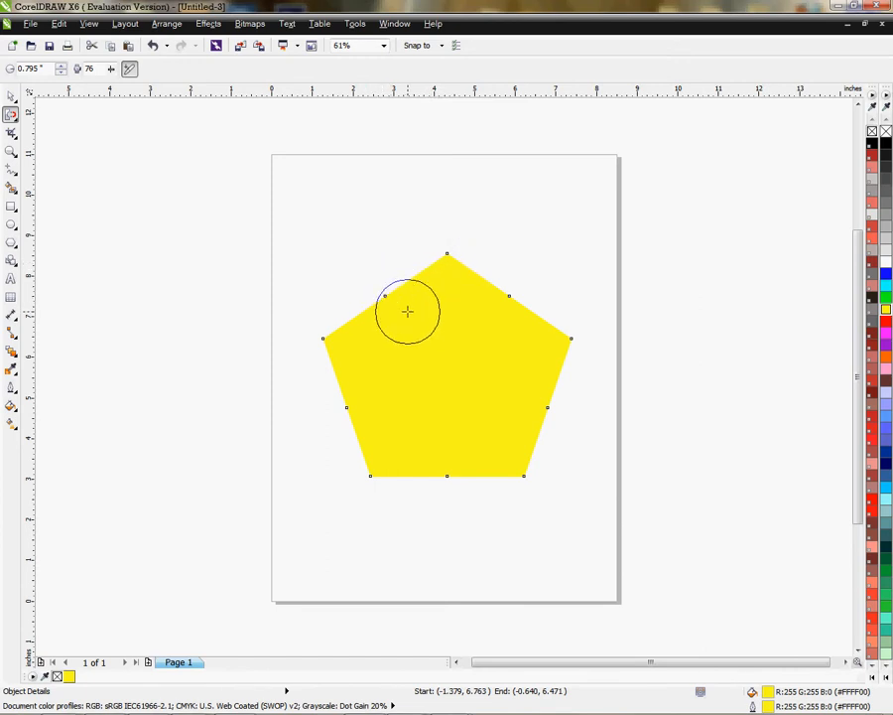
{"action": "mouse_move", "coordinate": [462, 266]}
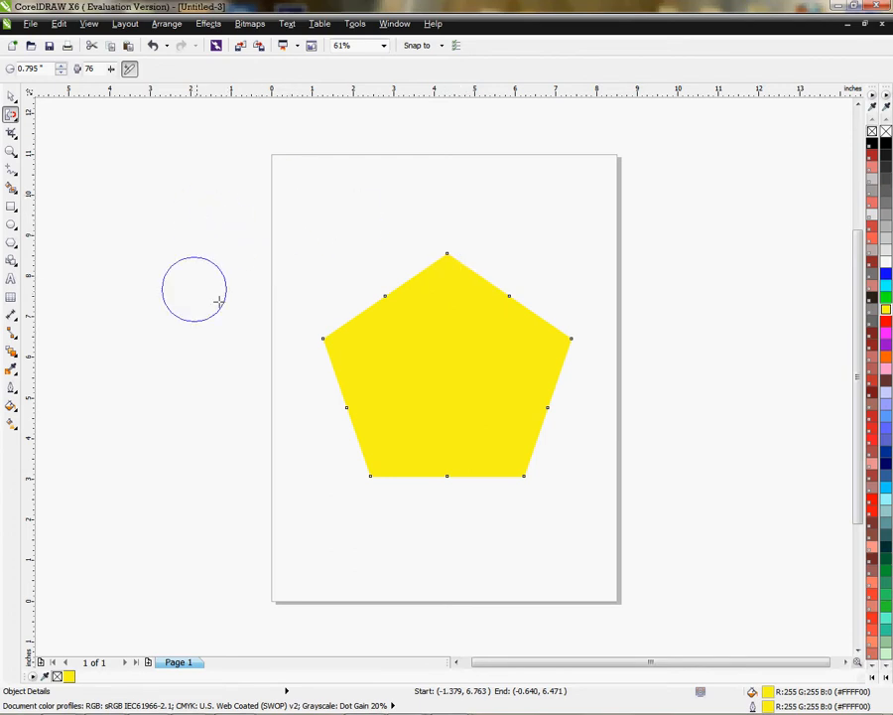
Brush the pentagon's top edge and switch back to the Repel tool for further strokes.
{"action": "left_click_drag", "start_coordinate": [194, 290], "coordinate": [226, 234]}
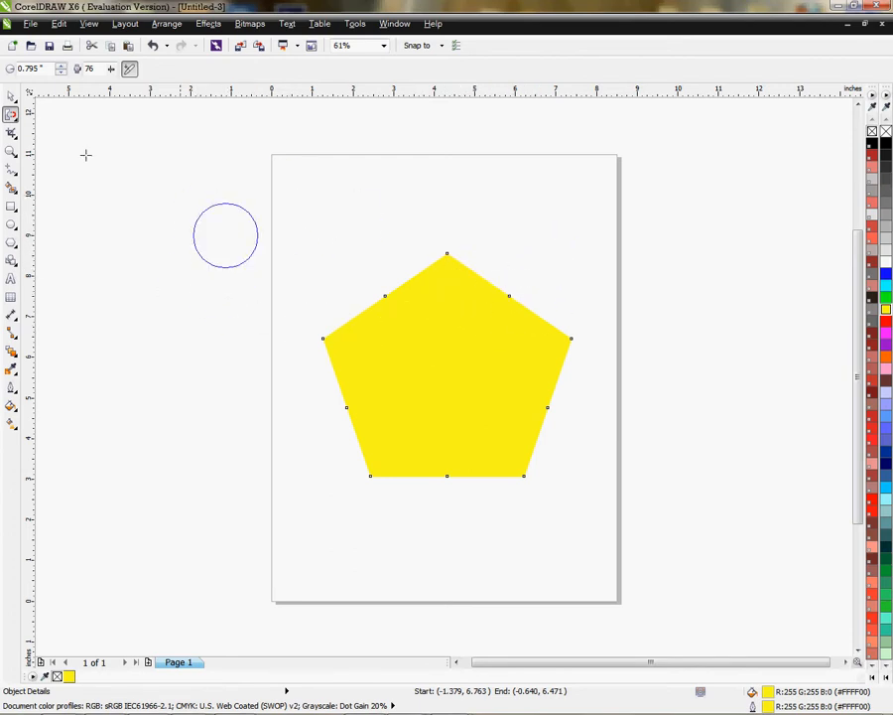
{"action": "mouse_move", "coordinate": [12, 113]}
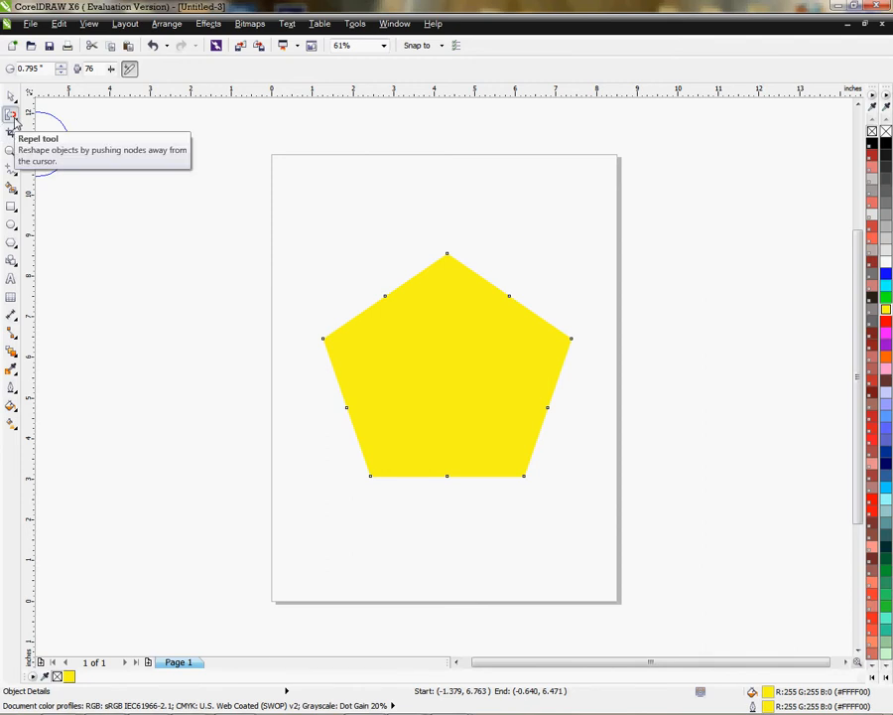
{"action": "left_click", "coordinate": [12, 113]}
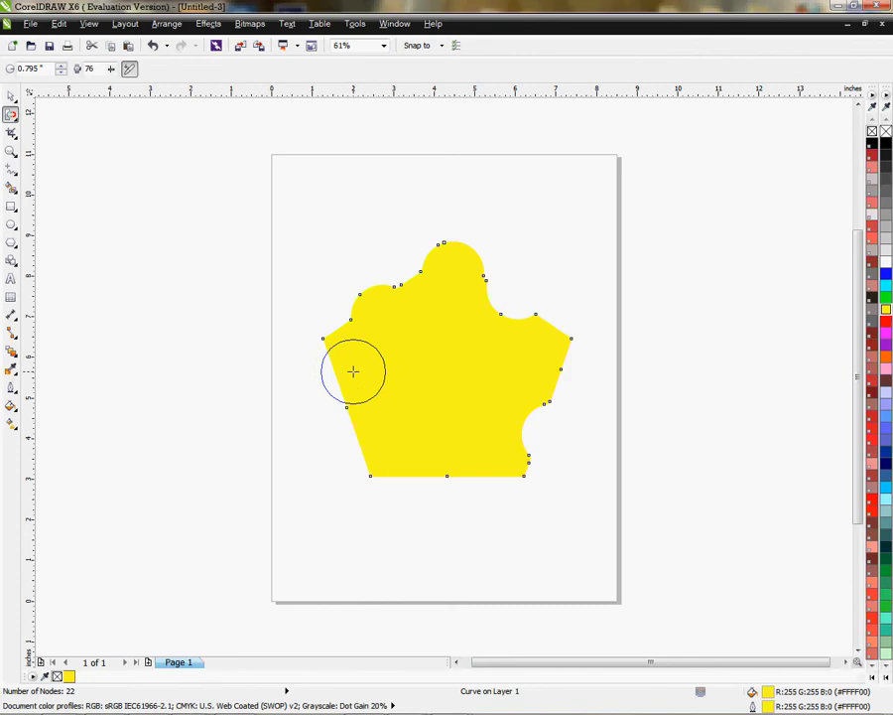
Carve more scalloped bites into the edges and push a bulge out along the left side.
{"action": "left_click_drag", "start_coordinate": [353, 373], "coordinate": [317, 329]}
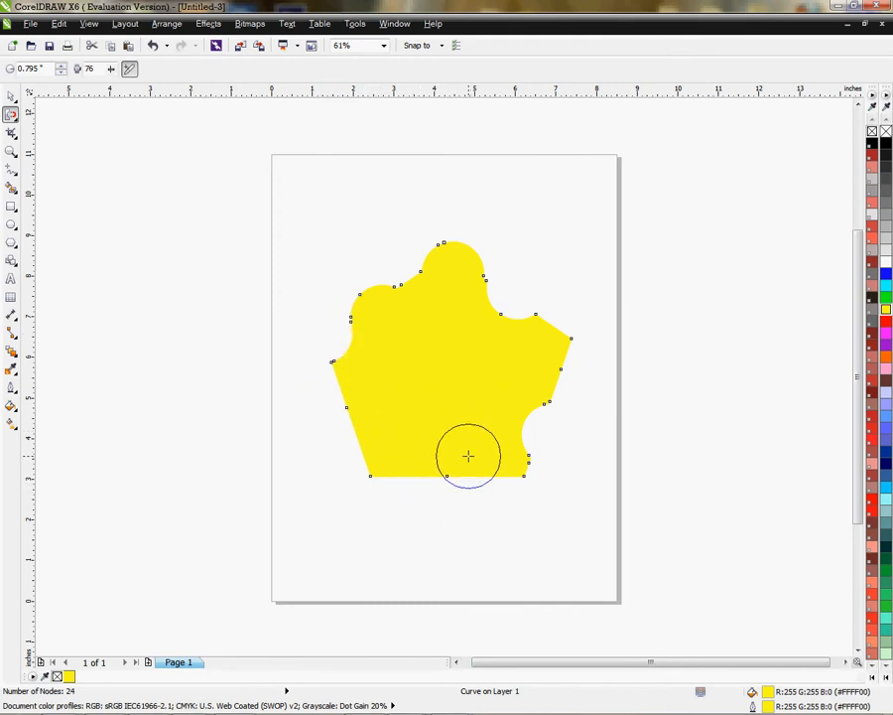
{"action": "mouse_move", "coordinate": [465, 491]}
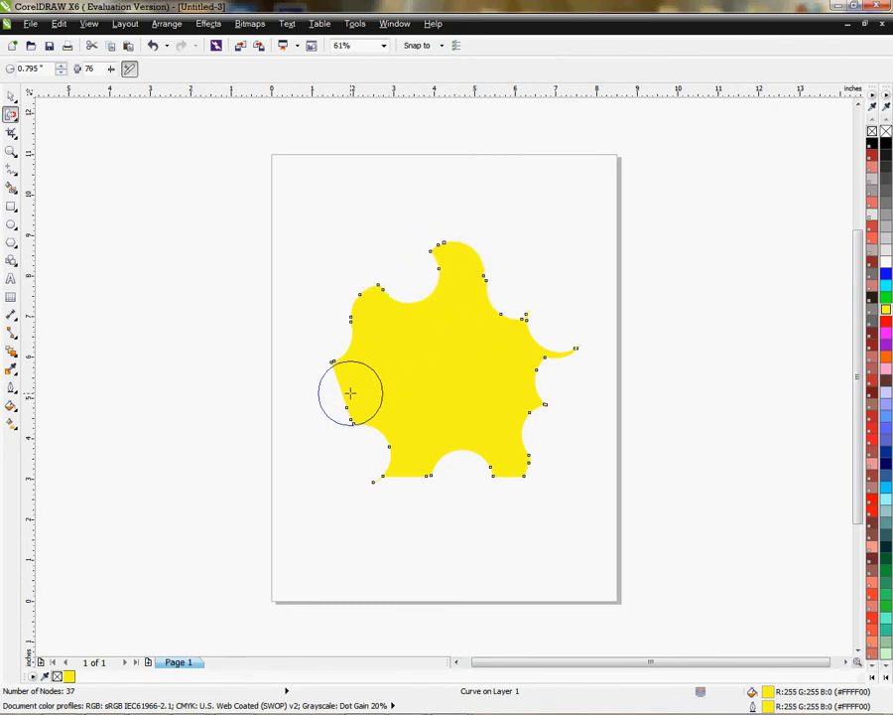
{"action": "left_click_drag", "start_coordinate": [353, 393], "coordinate": [514, 405]}
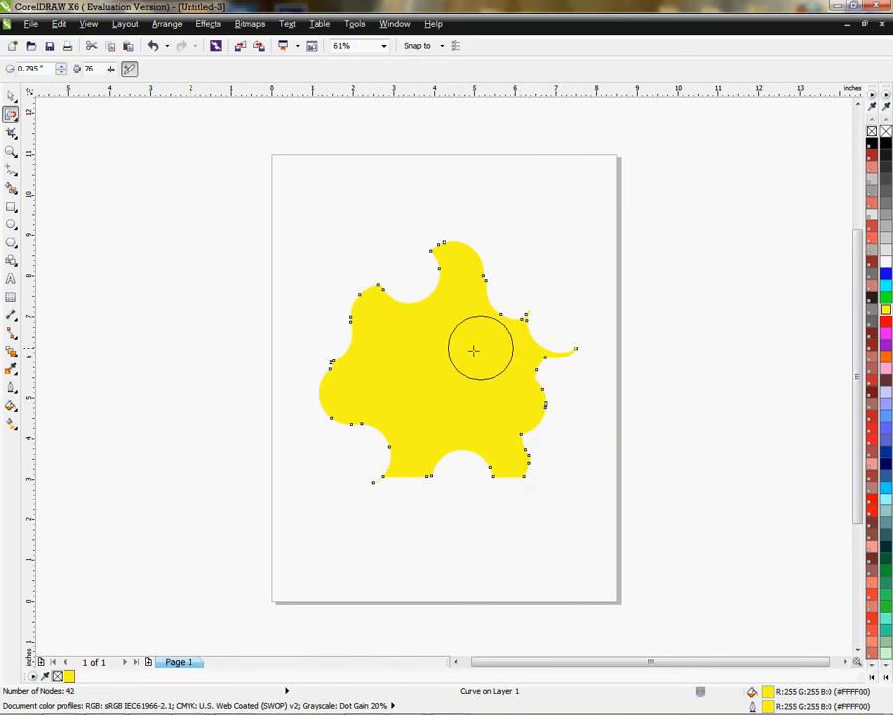
{"action": "mouse_move", "coordinate": [504, 550]}
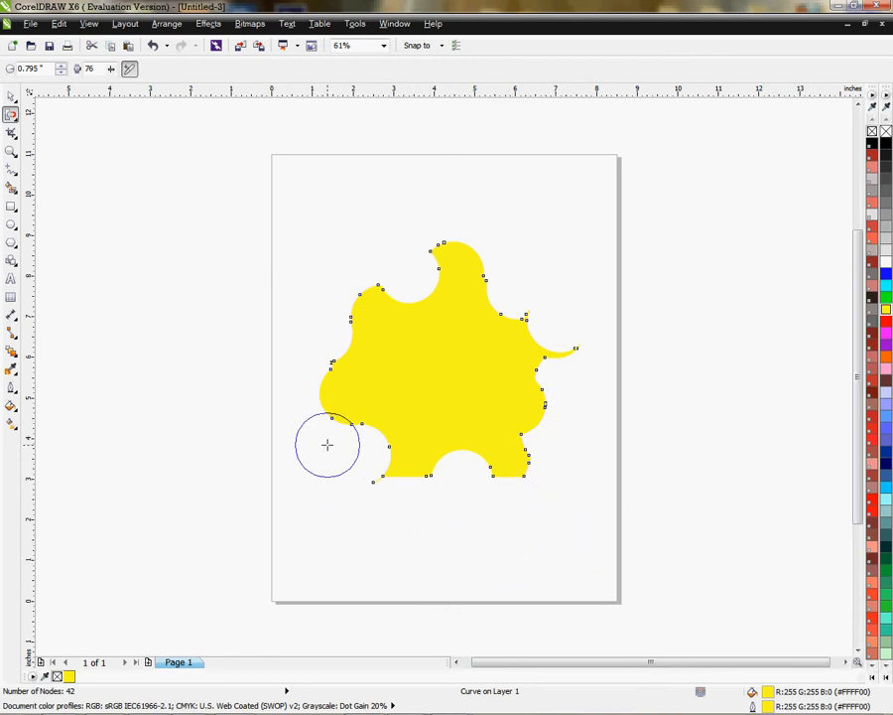
{"action": "mouse_move", "coordinate": [203, 313]}
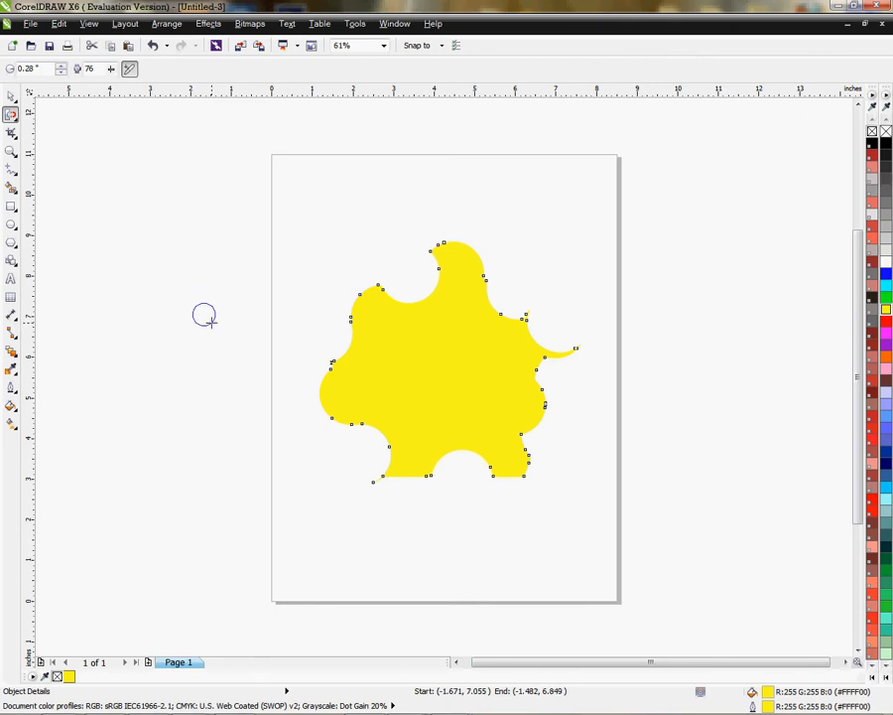
{"action": "mouse_move", "coordinate": [127, 67]}
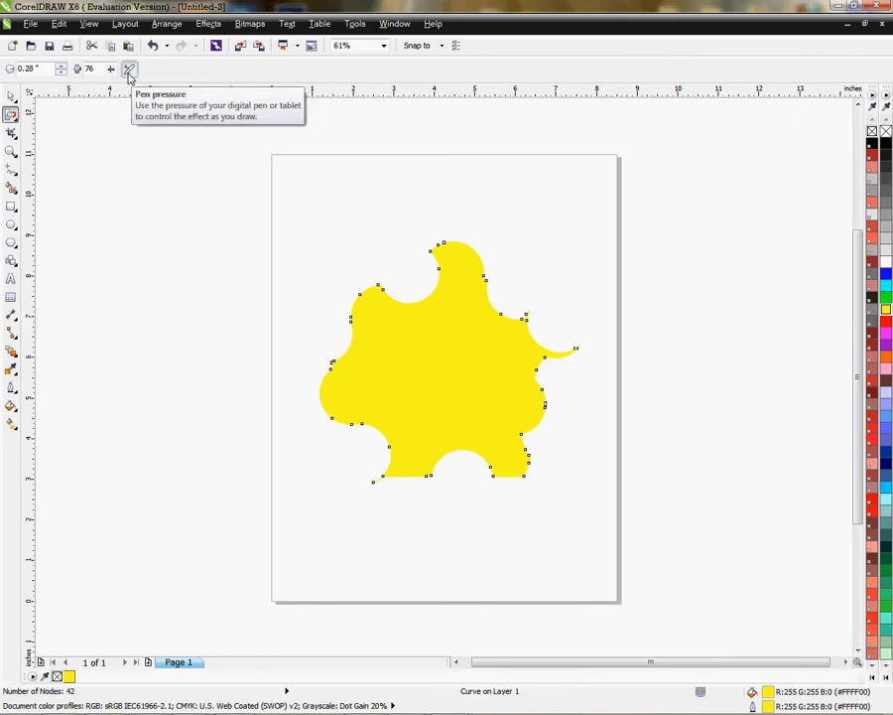
{"action": "mouse_move", "coordinate": [419, 334]}
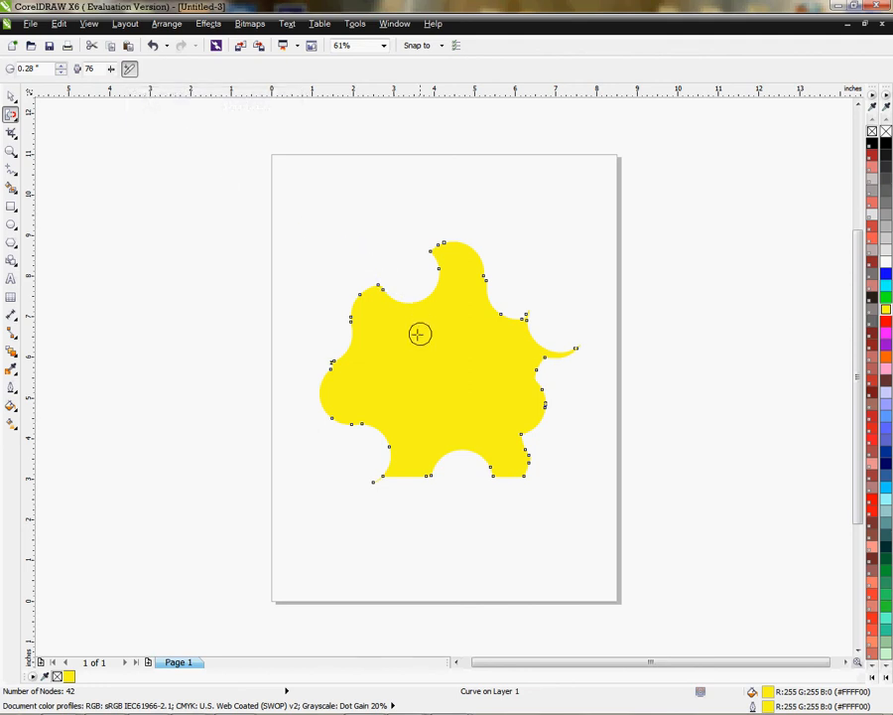
{"action": "mouse_move", "coordinate": [363, 313]}
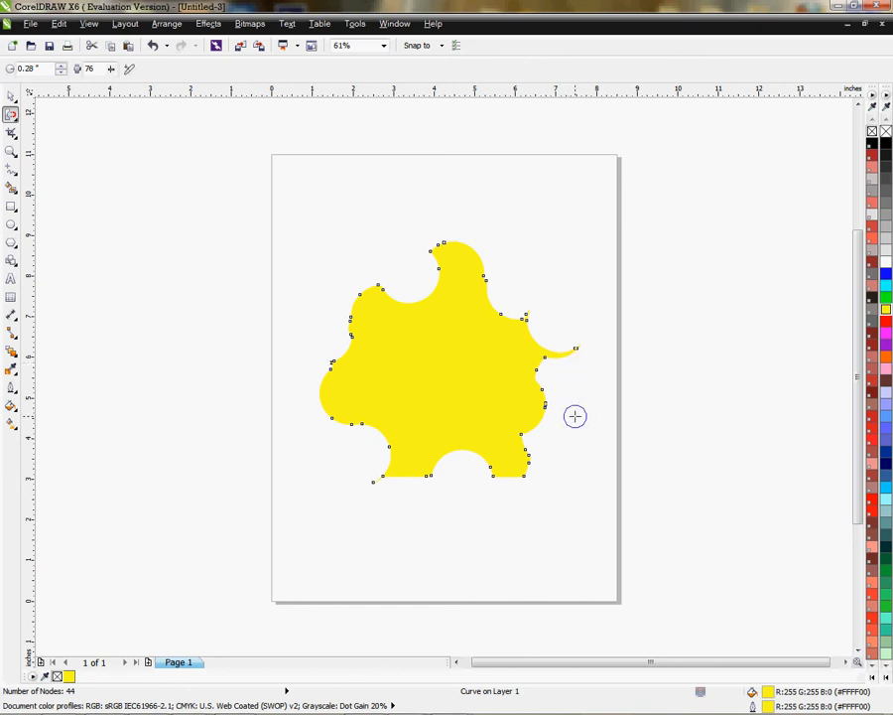
{"action": "mouse_move", "coordinate": [526, 341]}
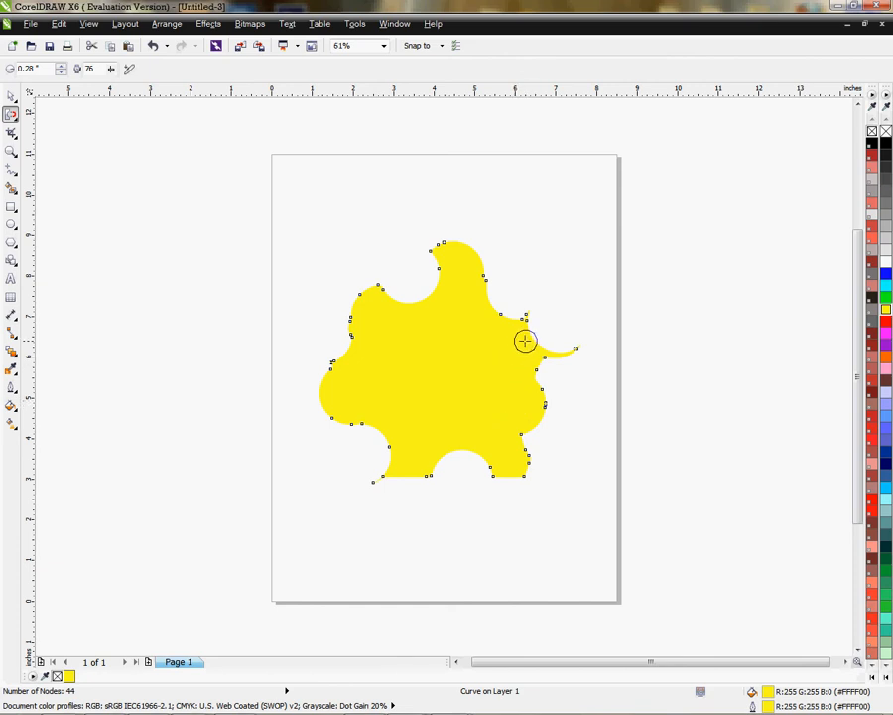
{"action": "mouse_move", "coordinate": [459, 469]}
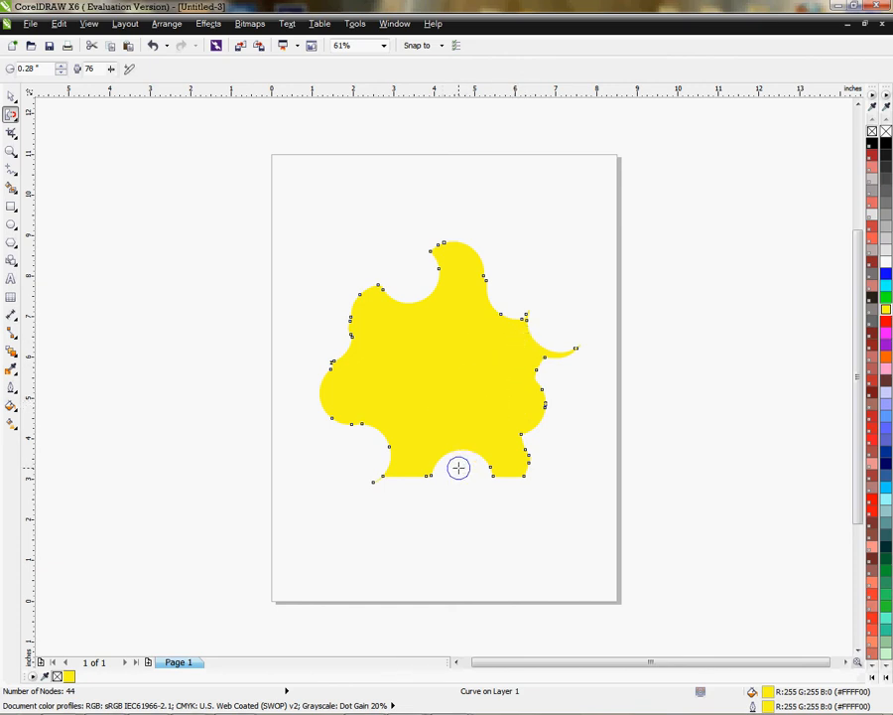
{"action": "mouse_move", "coordinate": [50, 129]}
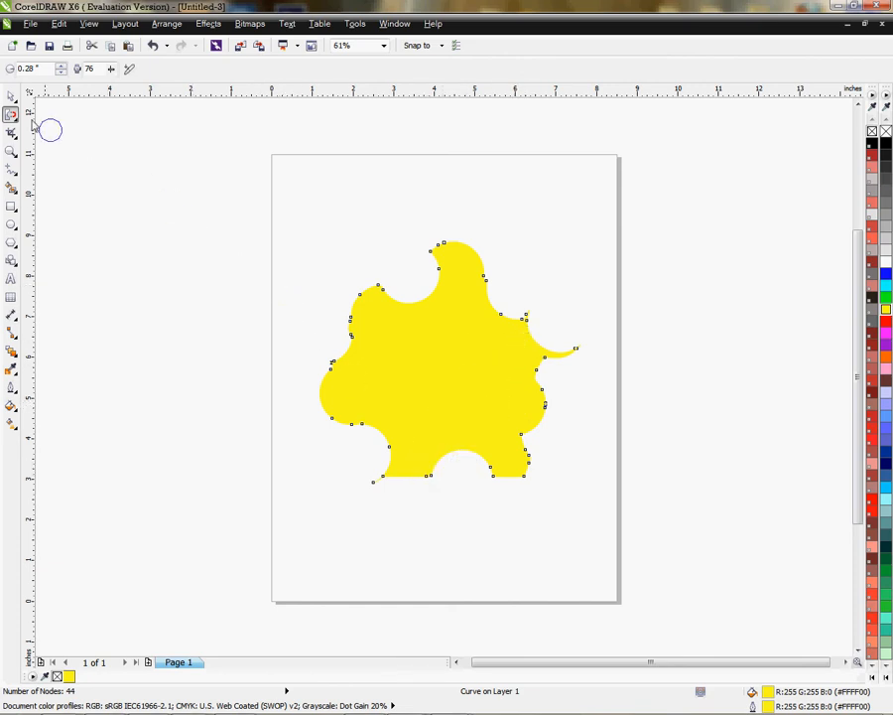
{"action": "mouse_move", "coordinate": [240, 326]}
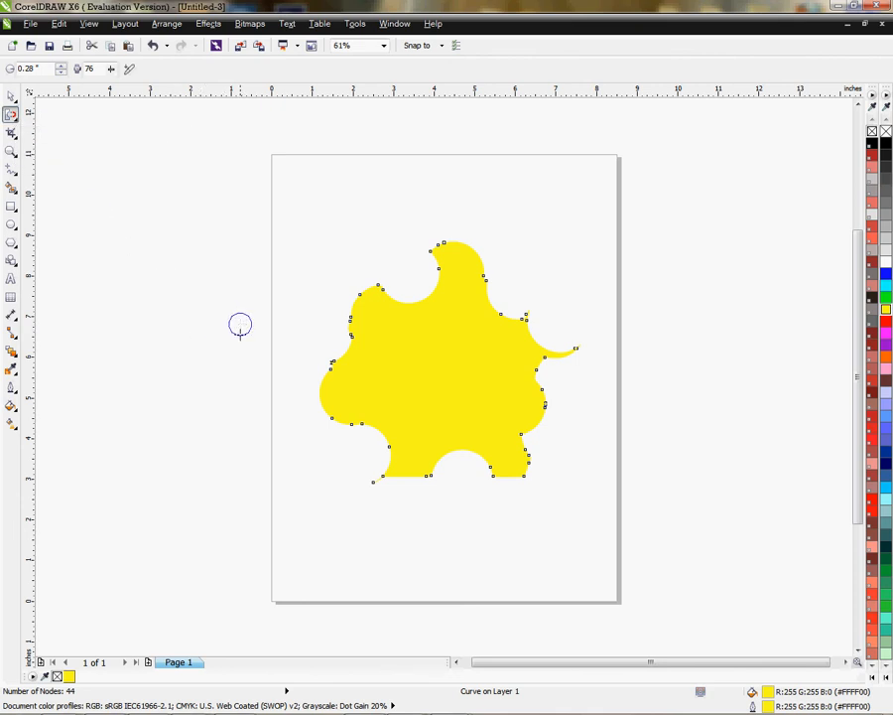
{"action": "mouse_move", "coordinate": [293, 515]}
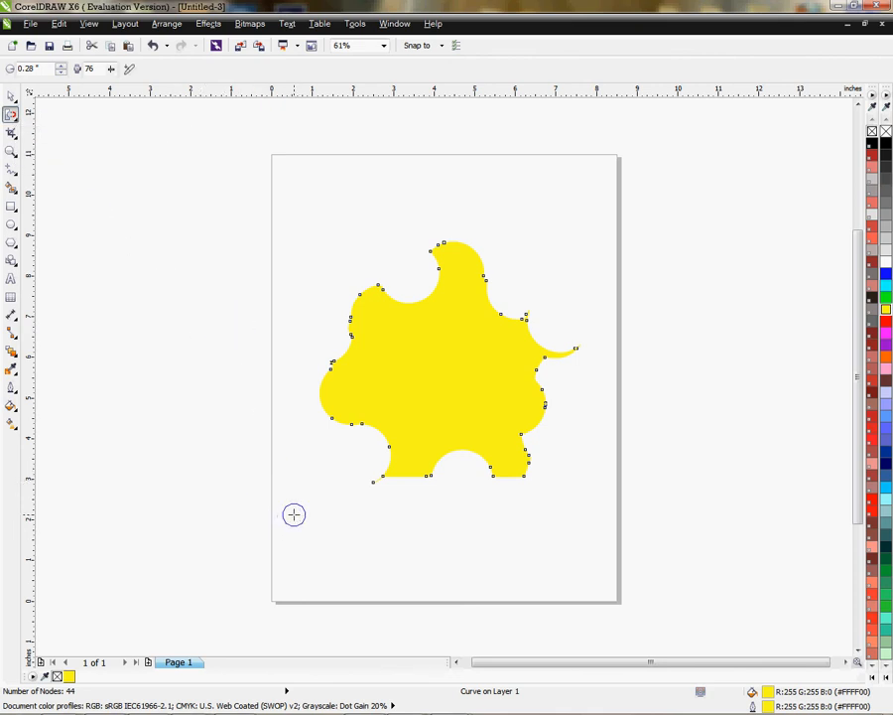